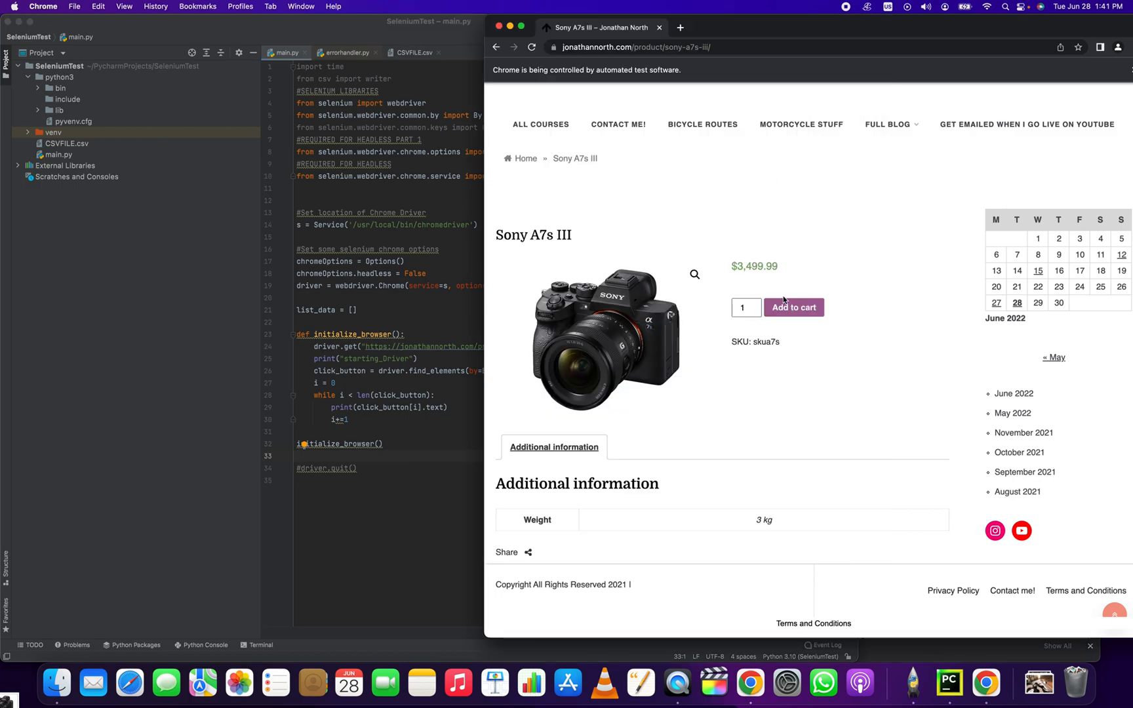
mouse_move(1052, 426)
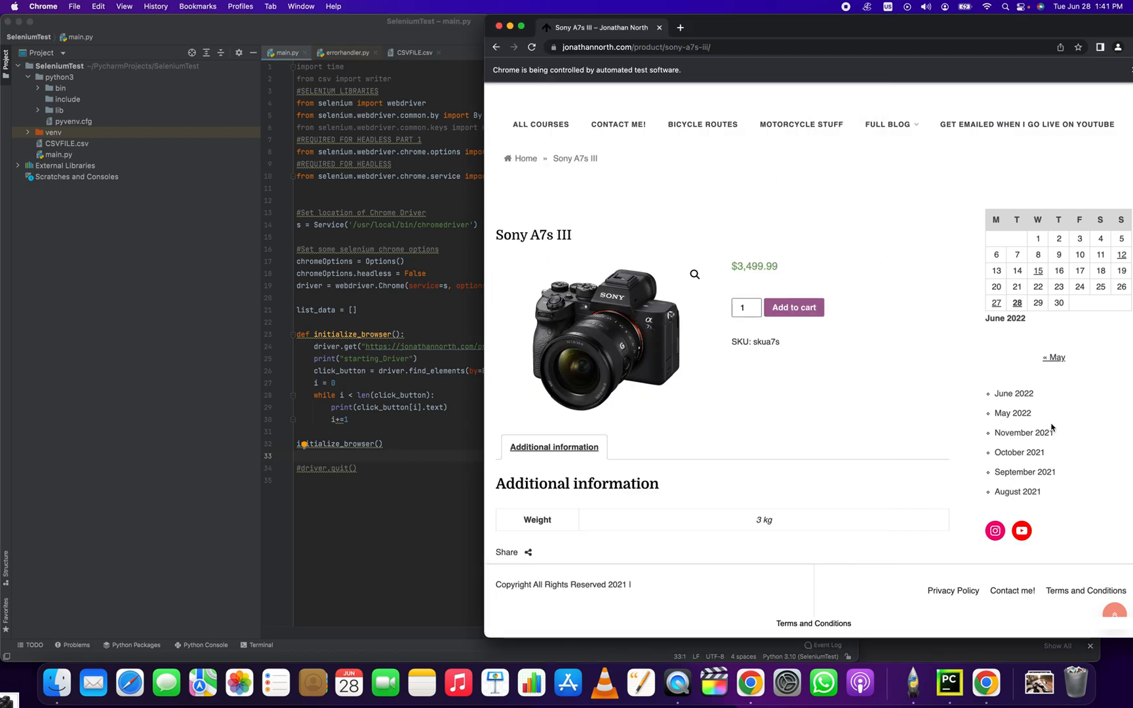
mouse_move(1018, 453)
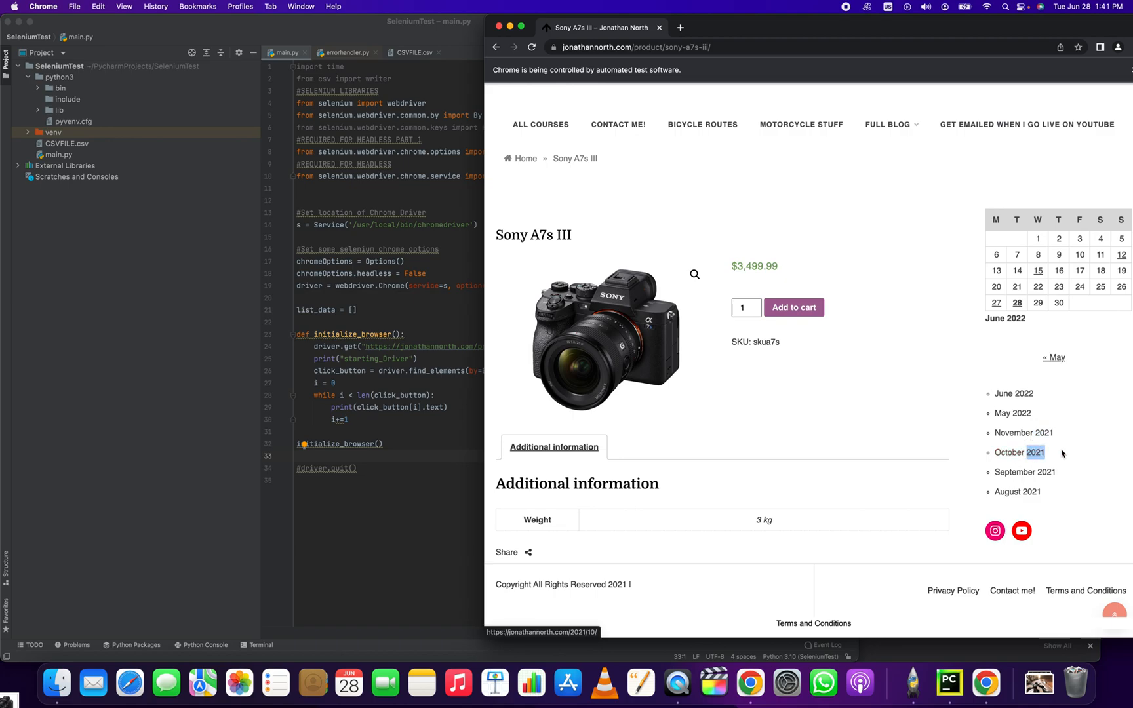
mouse_move(1023, 432)
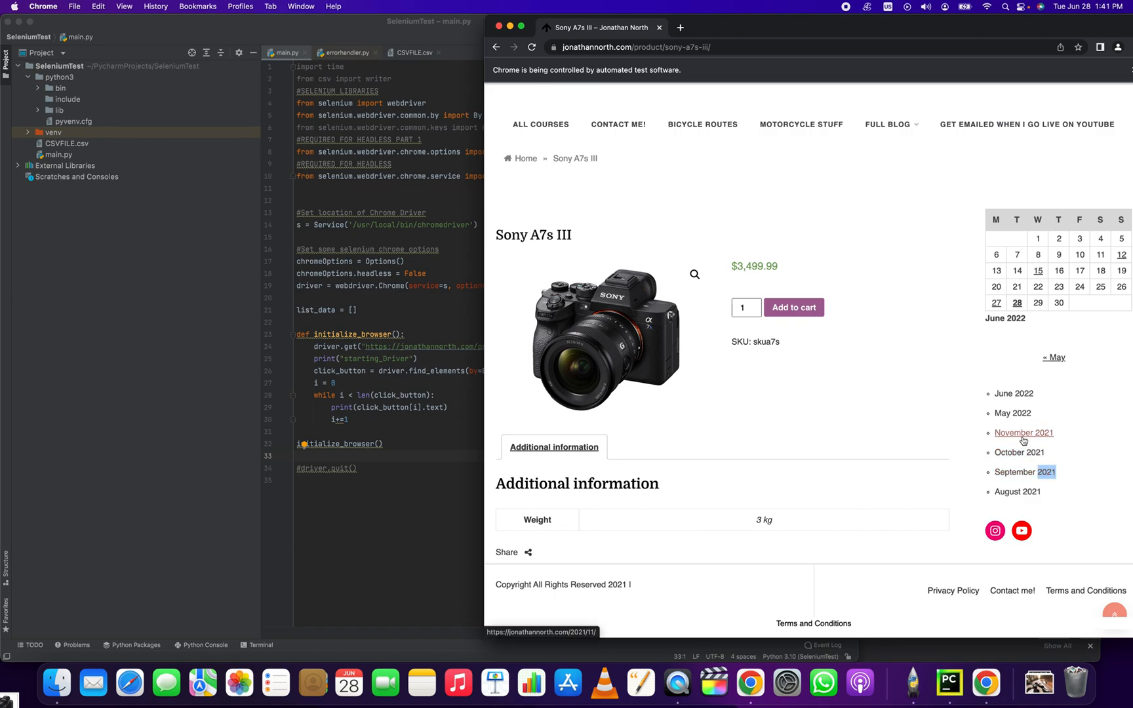
mouse_move(1033, 425)
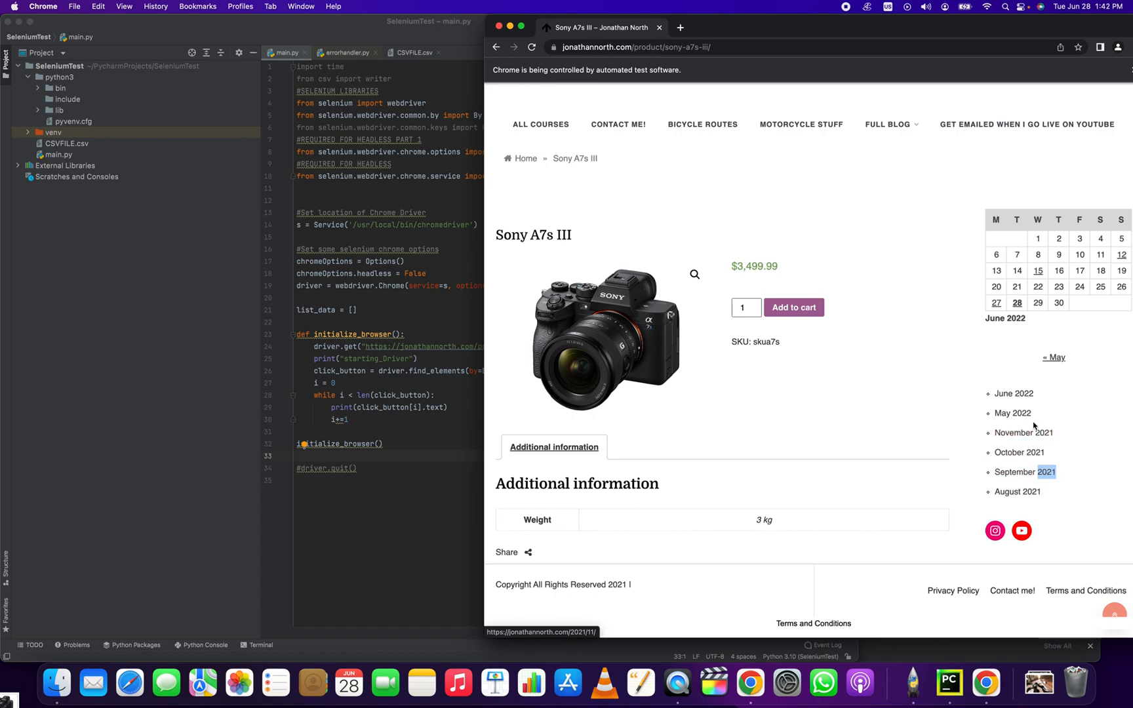
mouse_move(948, 408)
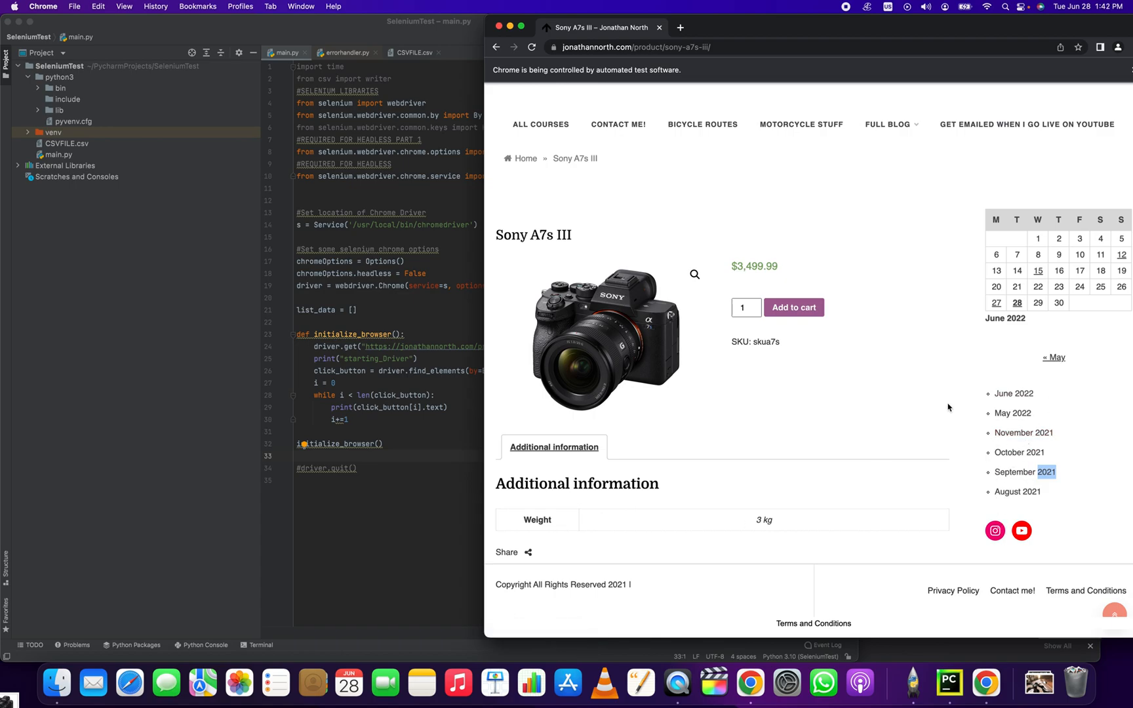
mouse_move(1022, 433)
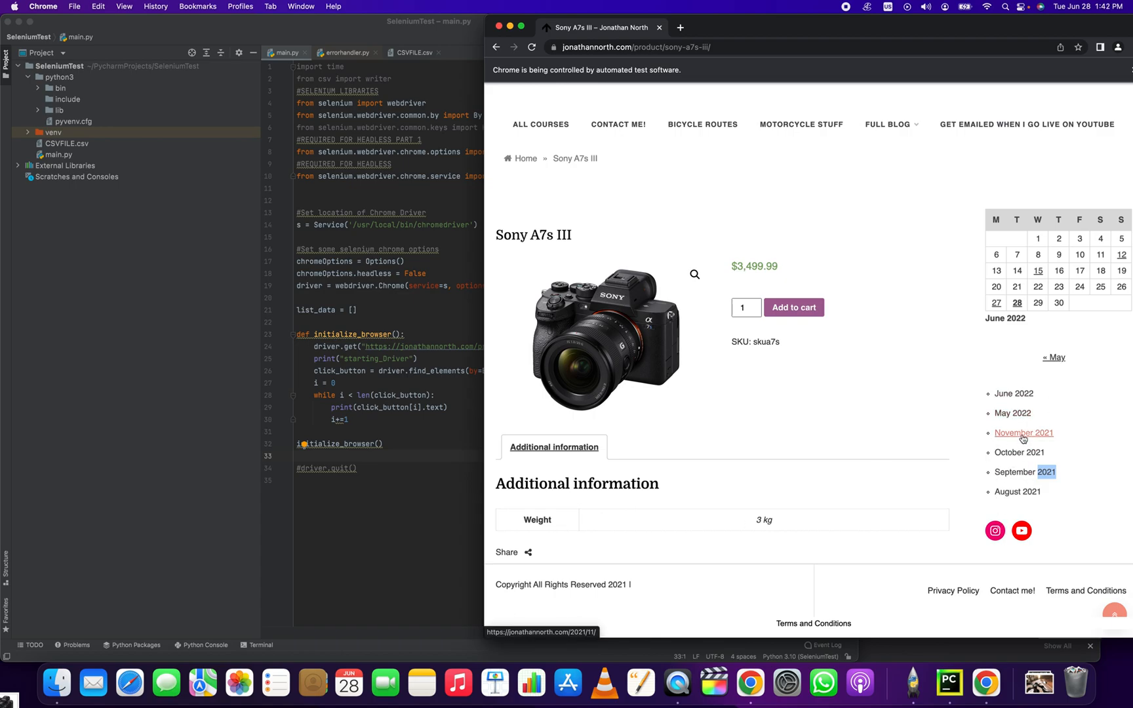
mouse_move(699, 430)
type("xt")
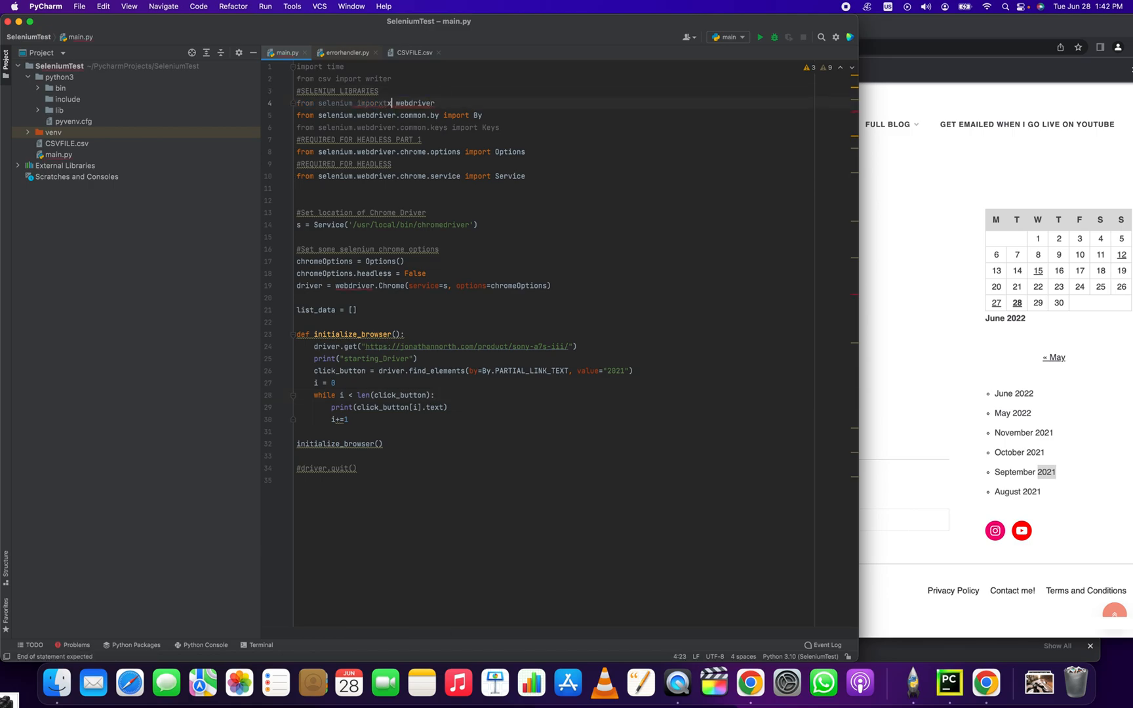
key("Backspace")
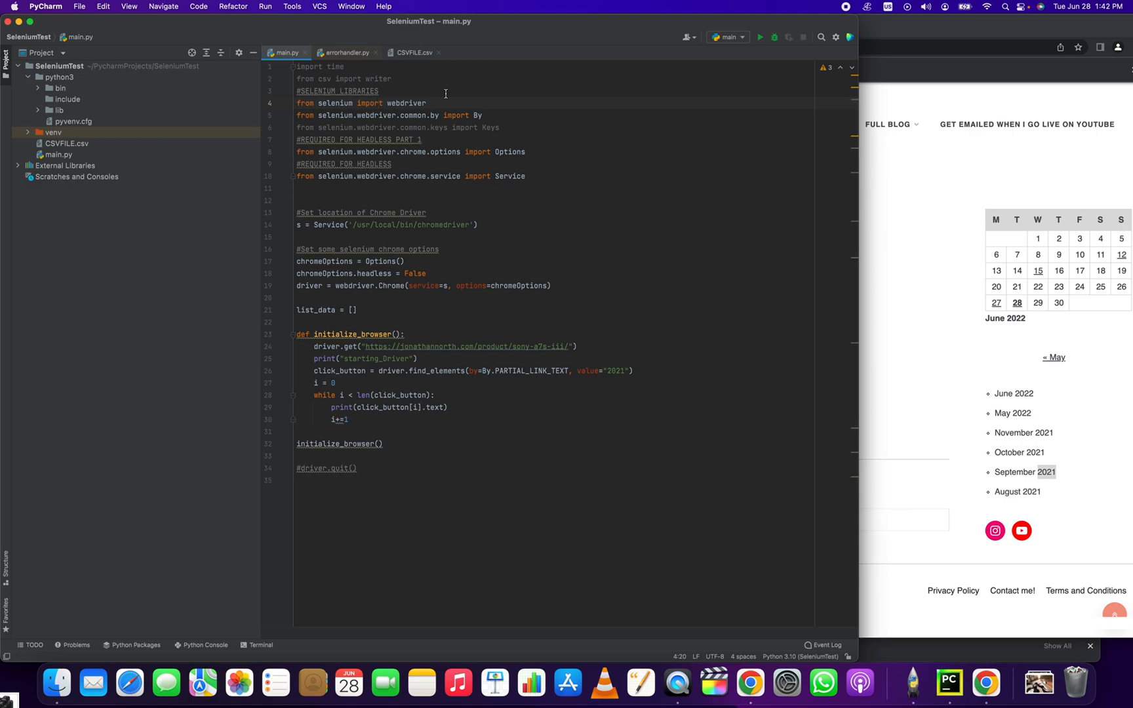
left_click(383, 115)
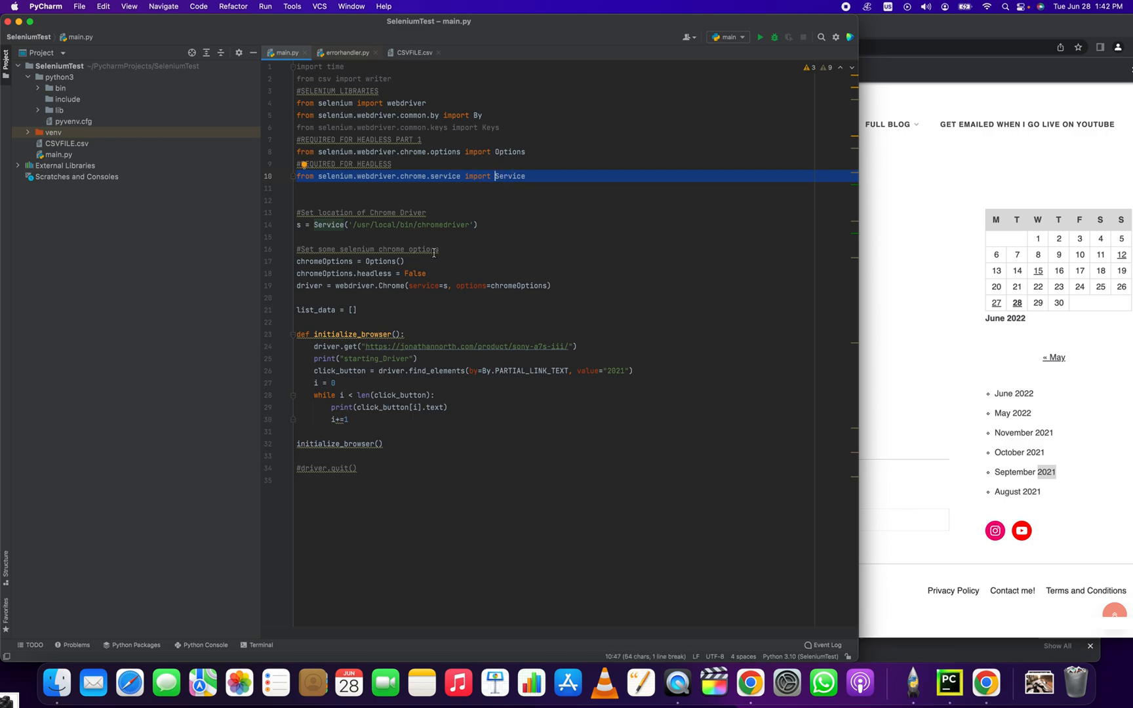
left_click(412, 225)
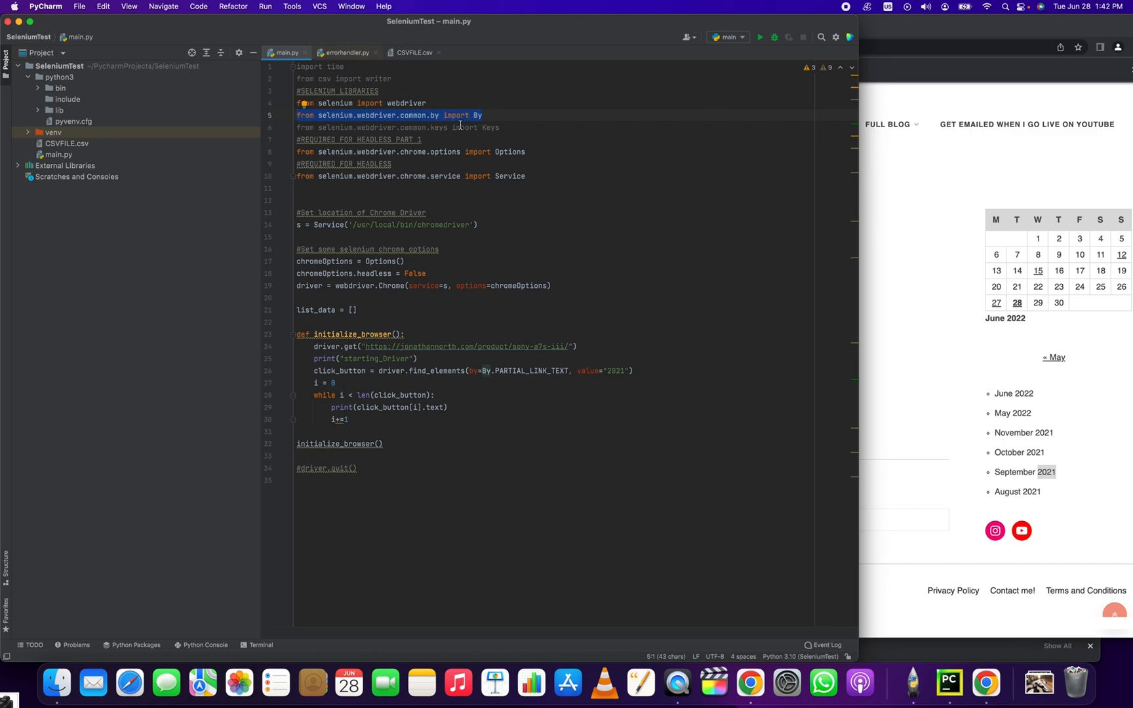
mouse_move(554, 231)
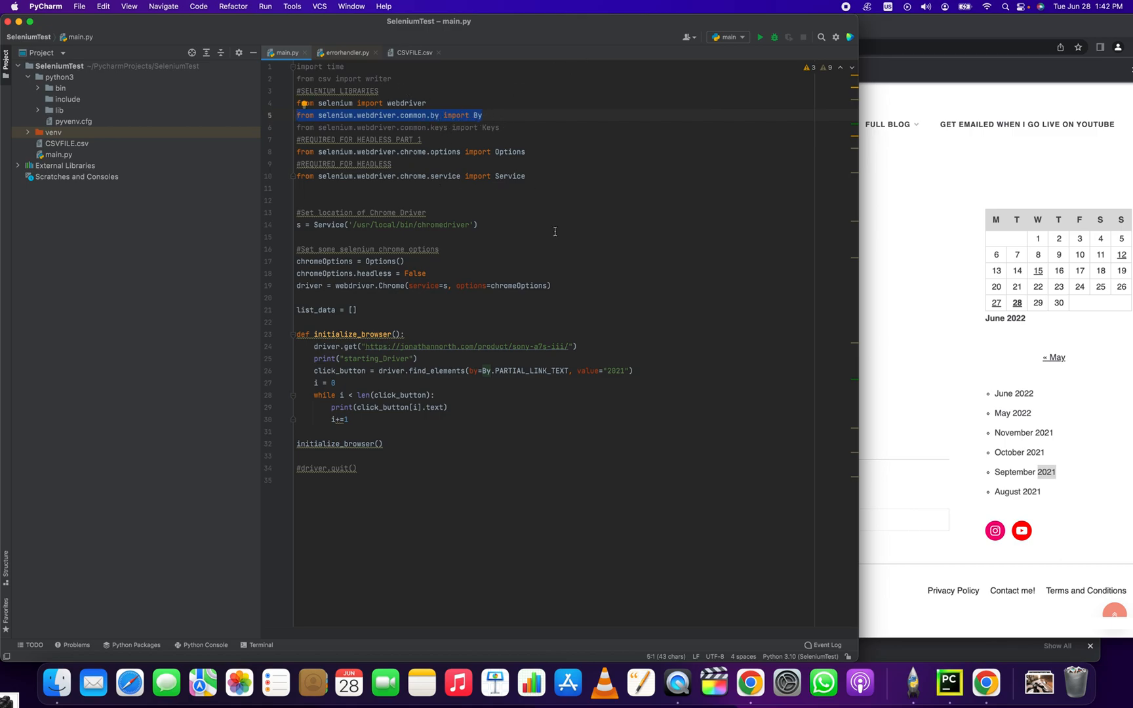
mouse_move(582, 542)
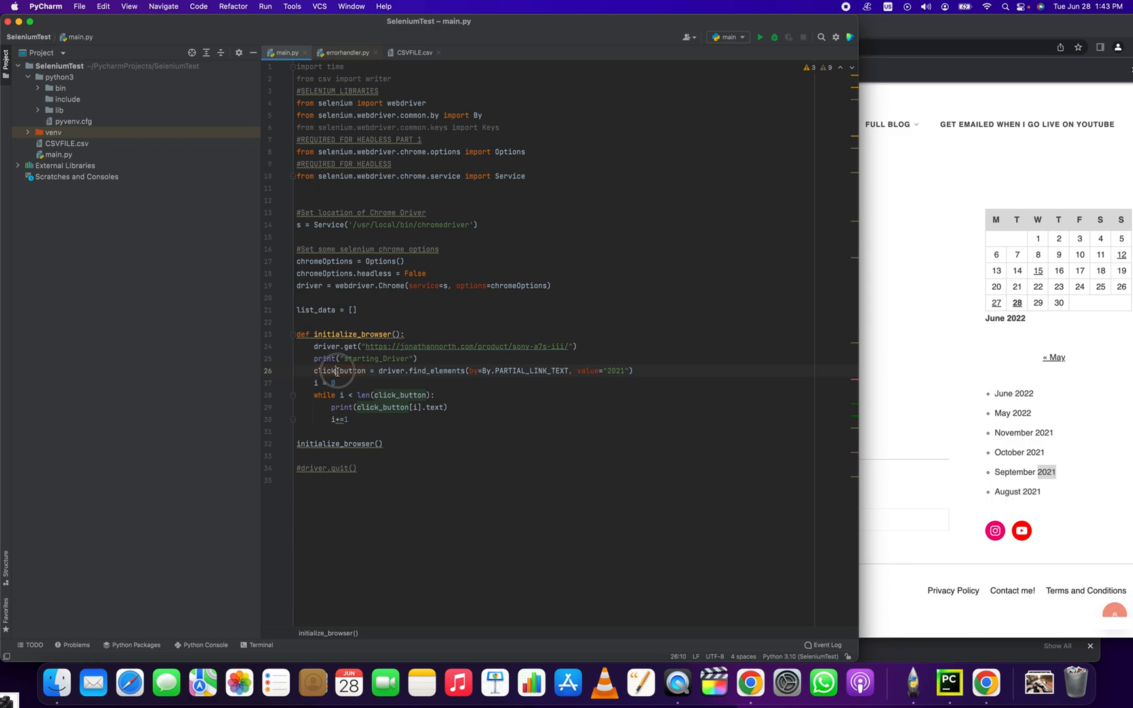
double_click(339, 371)
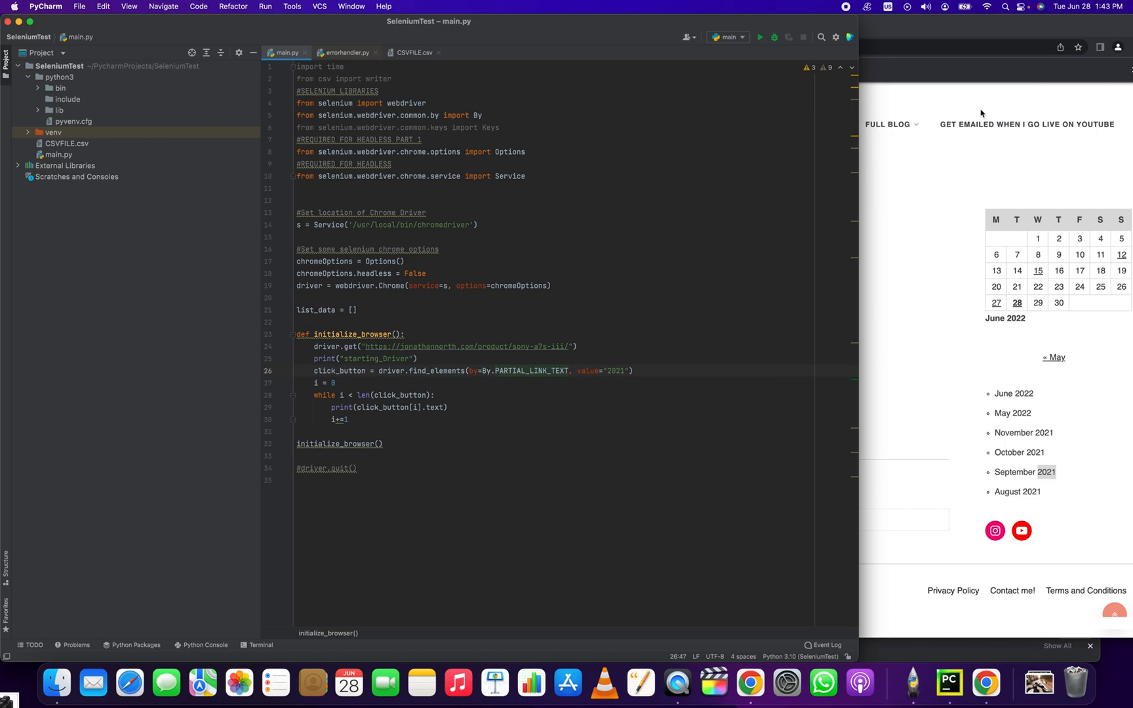
double_click(530, 371)
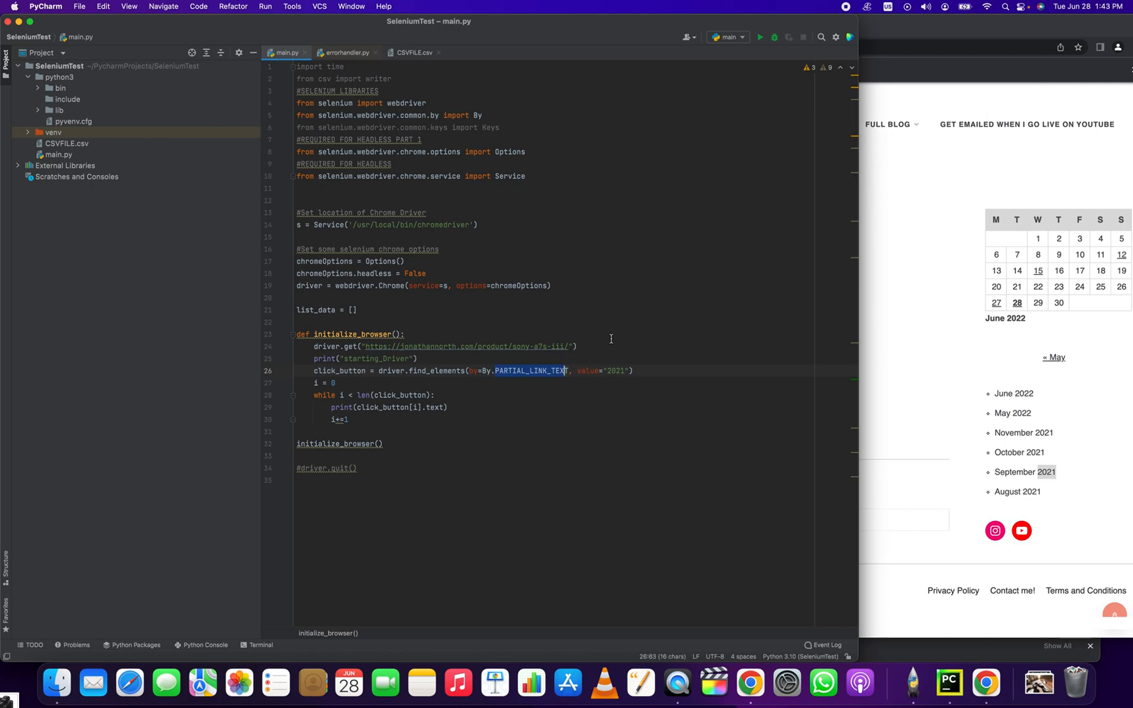
key("Delete")
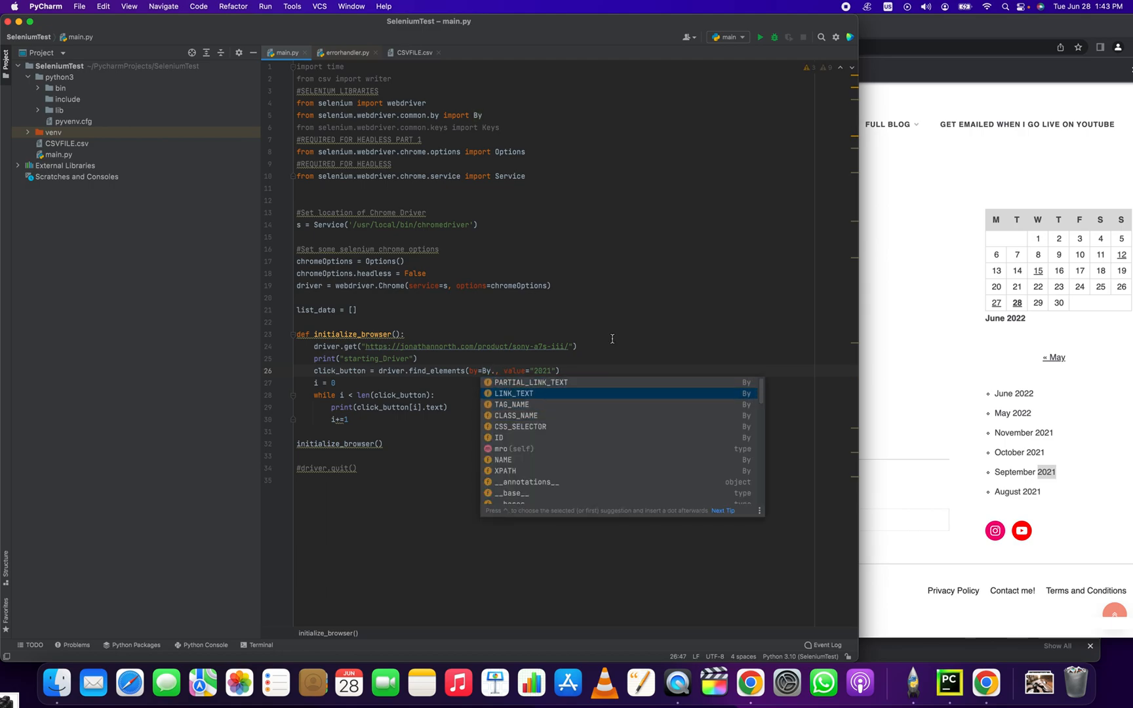
key("down")
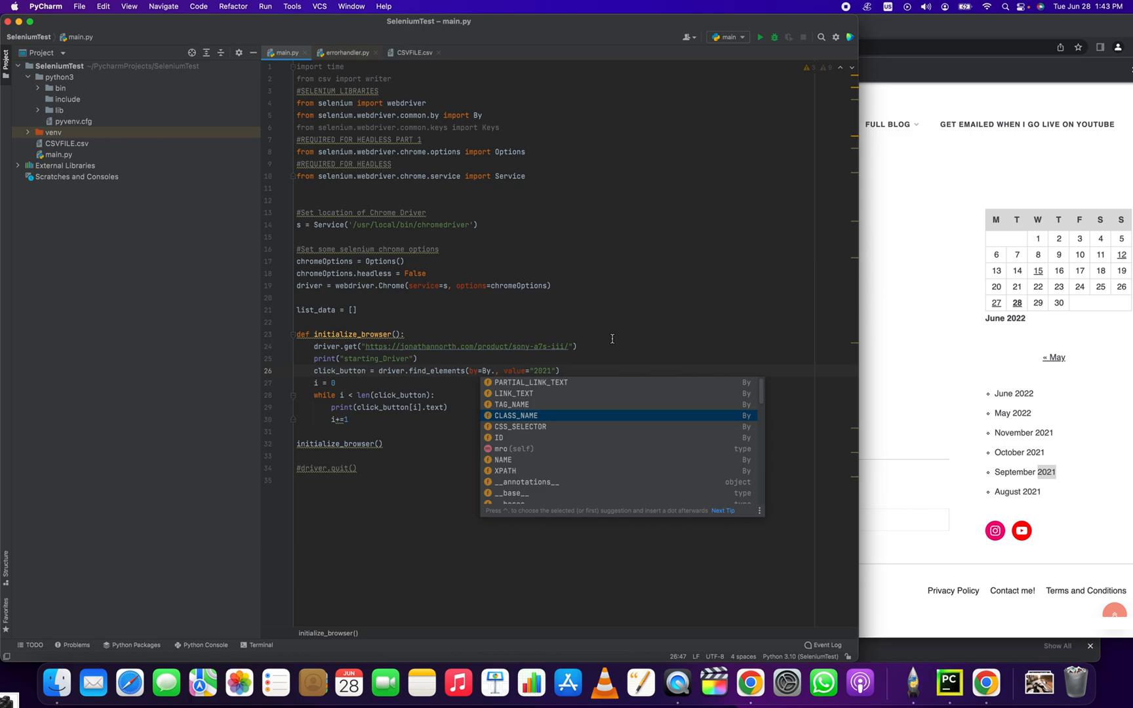
key("down")
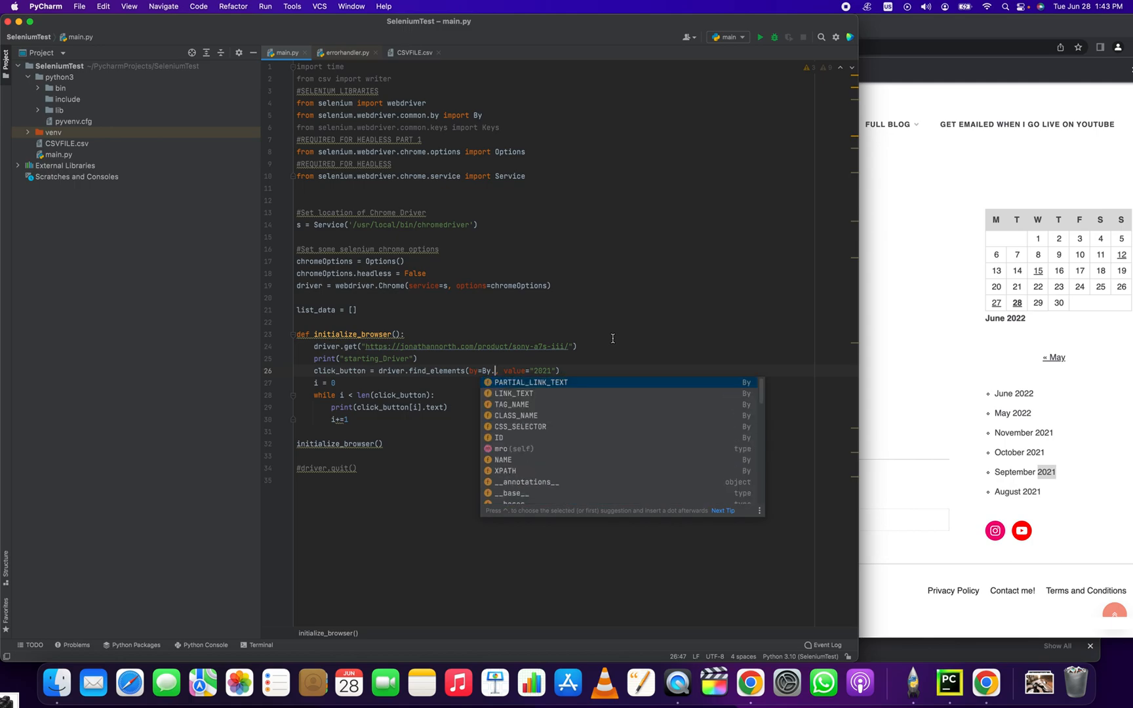
left_click(531, 382)
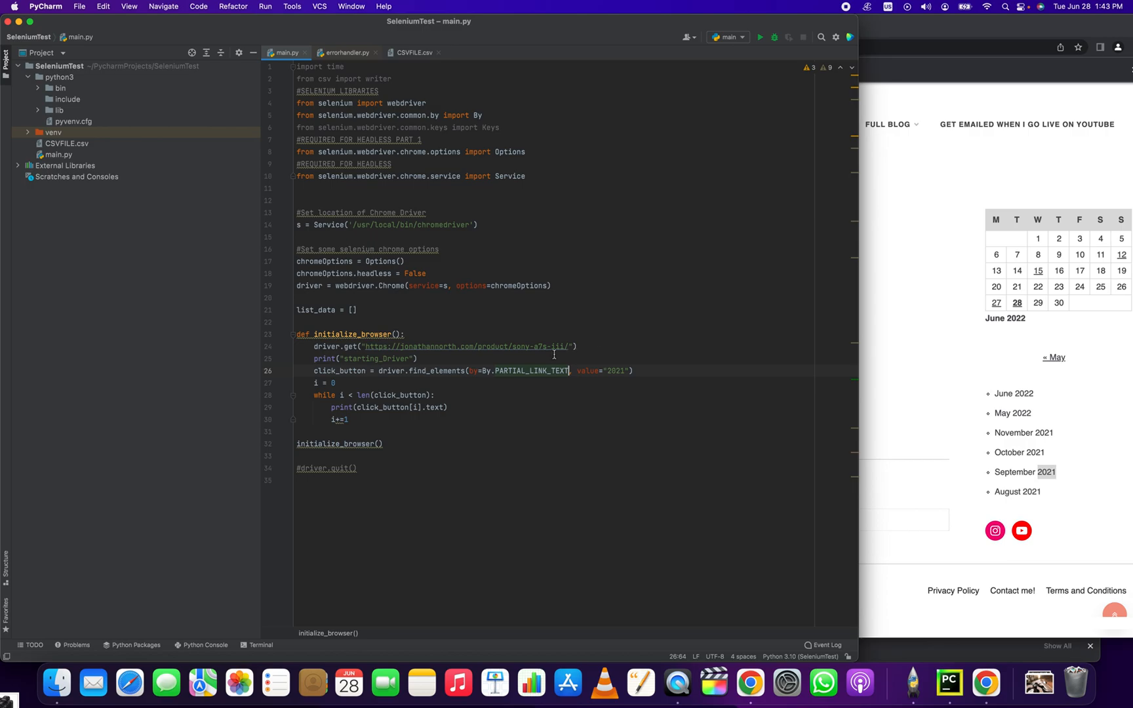
double_click(435, 371)
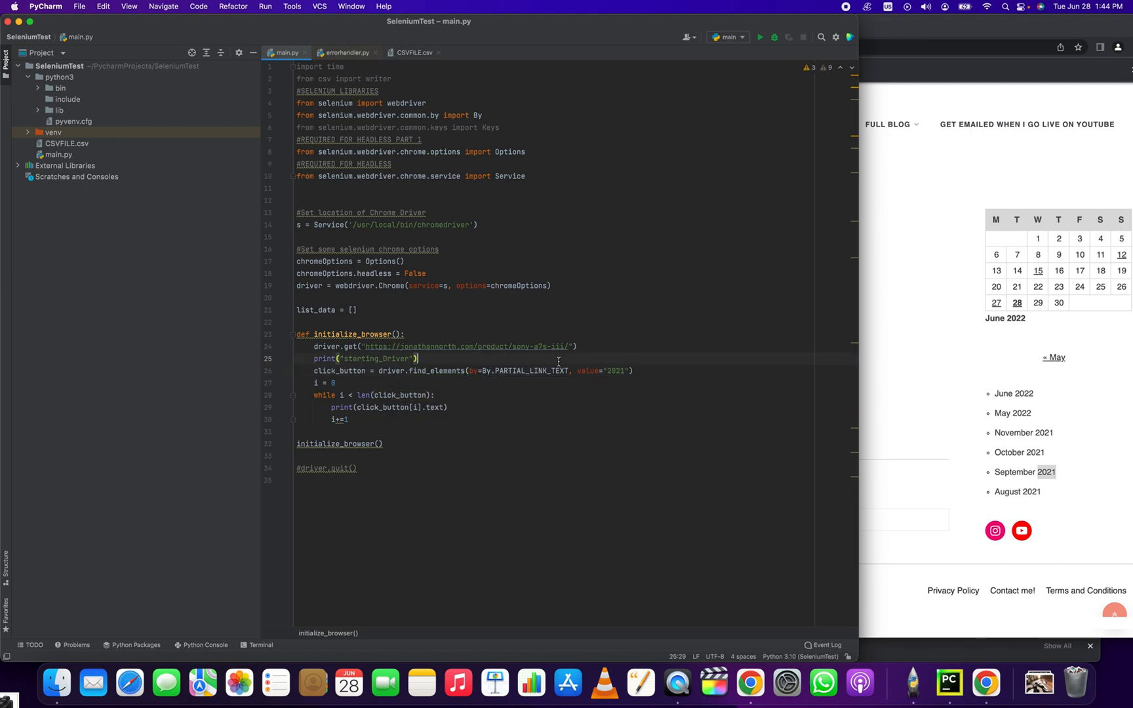
left_click(607, 371)
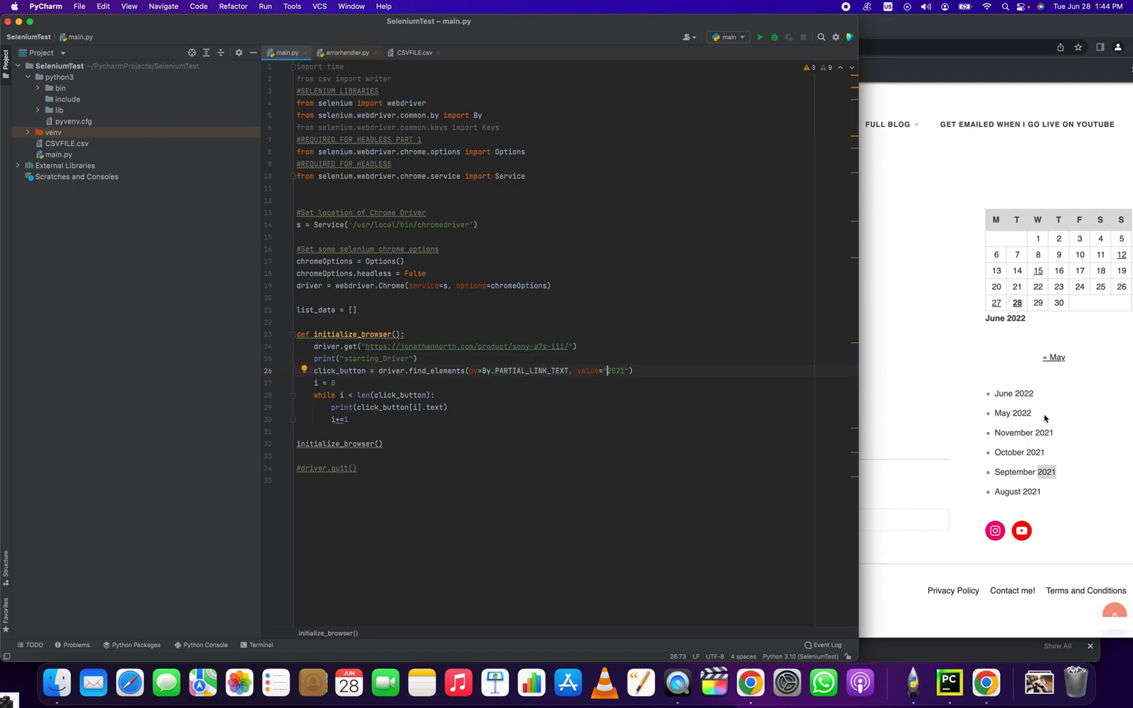
mouse_move(978, 448)
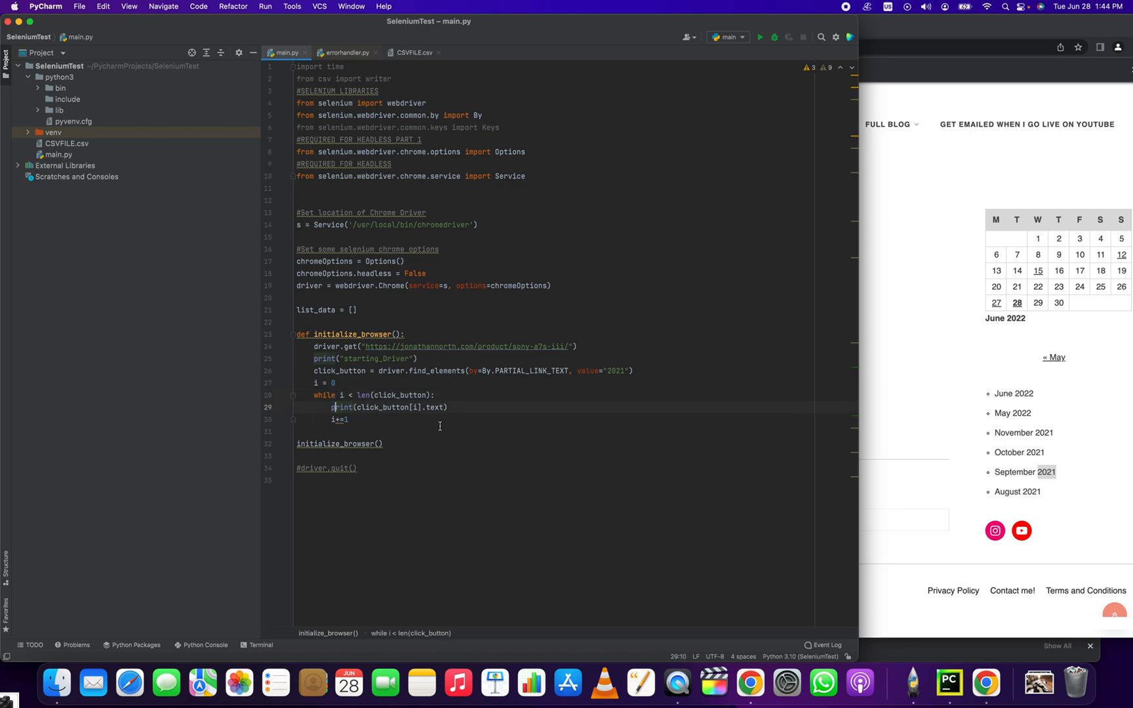
mouse_move(759, 37)
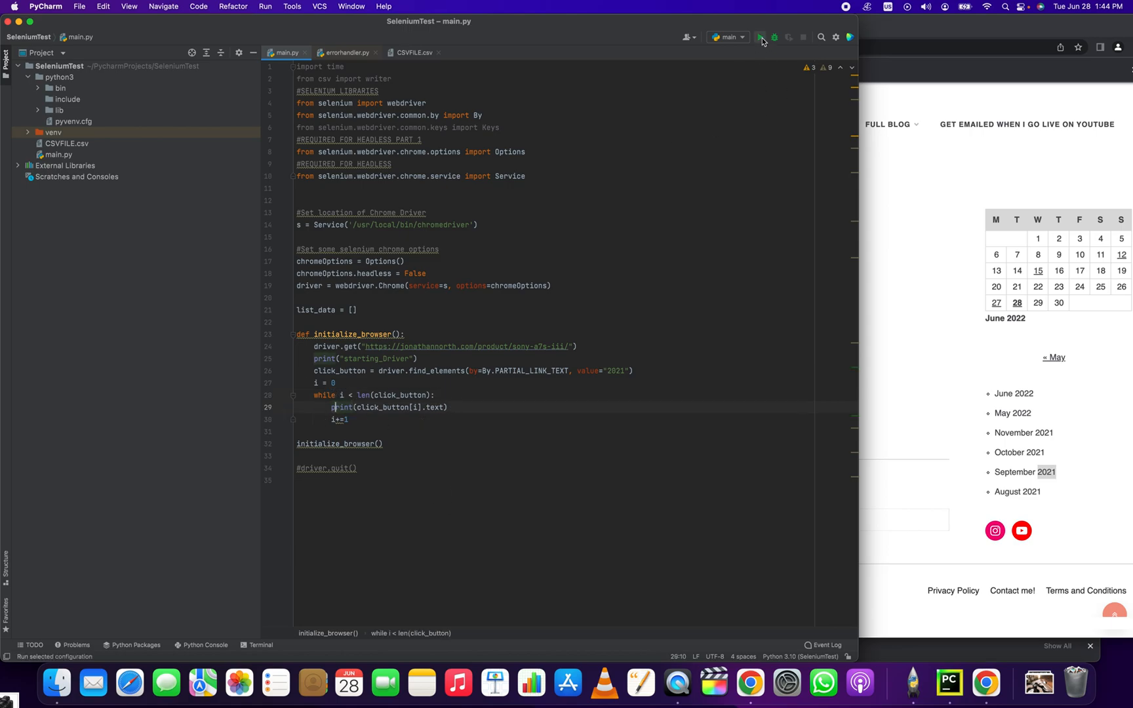
Step: Run the script and highlight '2021' in the first printed November 2021 link
left_click(760, 36)
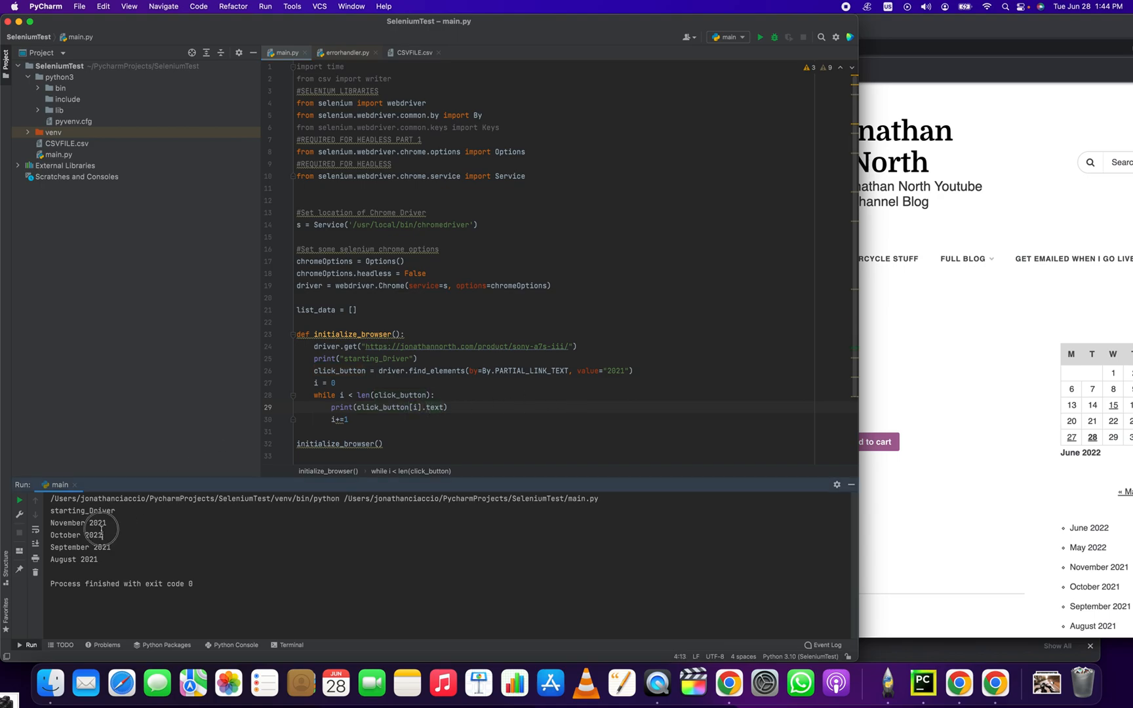
double_click(97, 523)
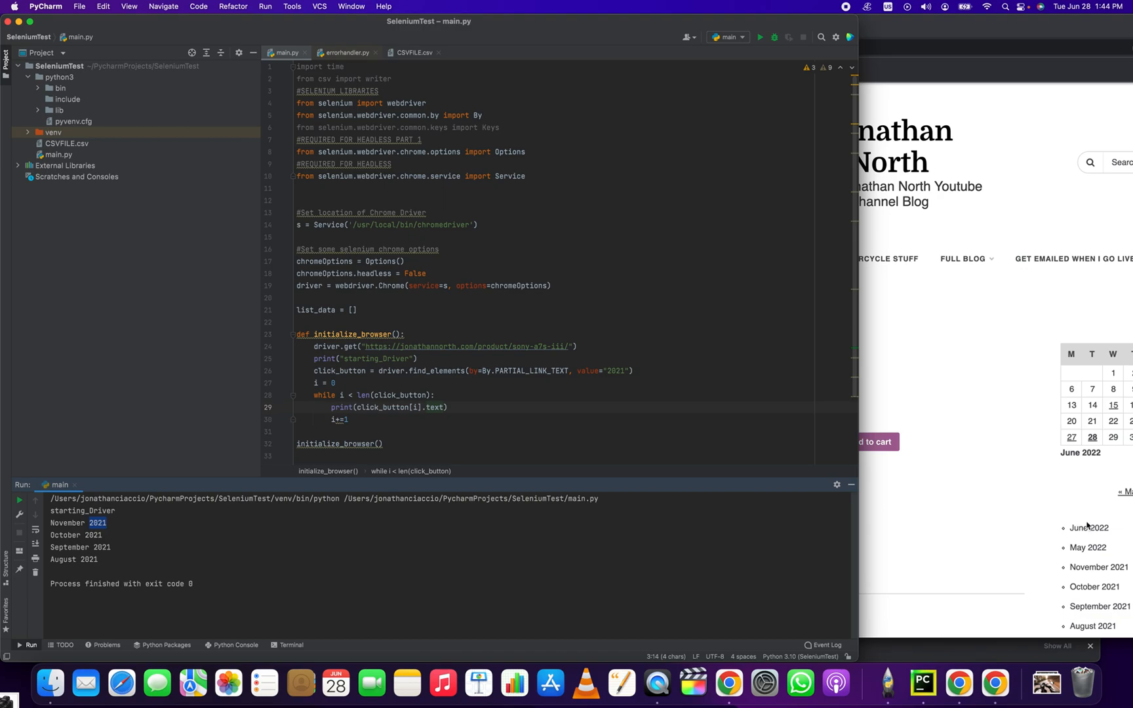
mouse_move(981, 58)
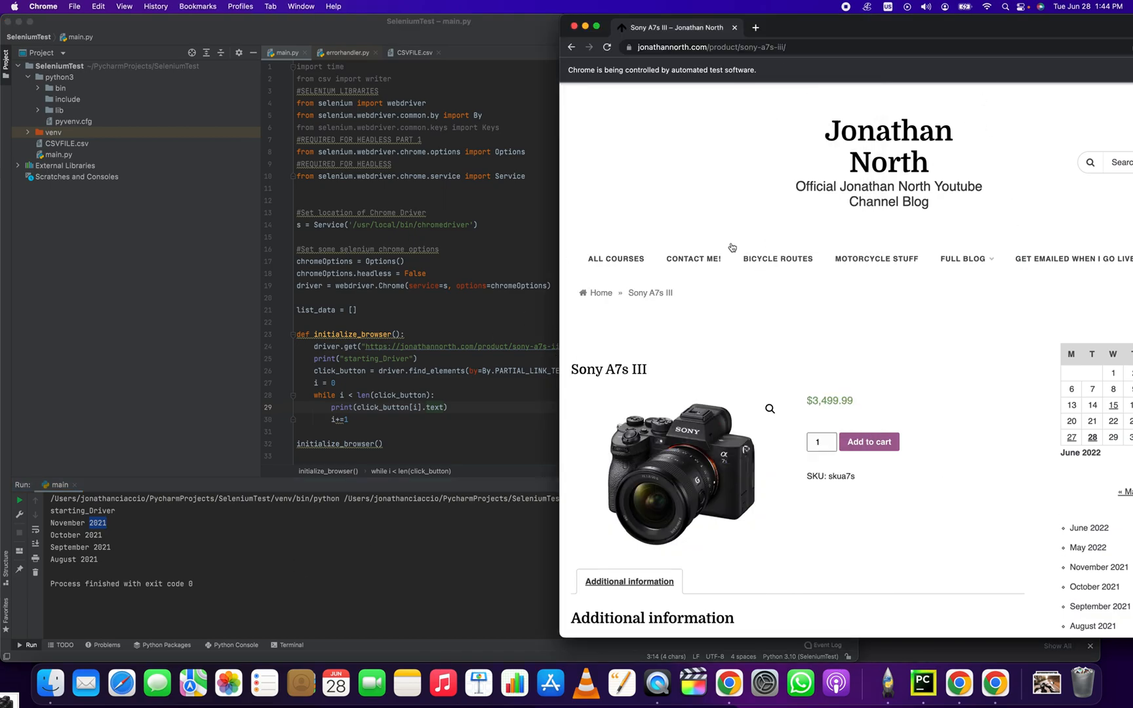
scroll("down", 3)
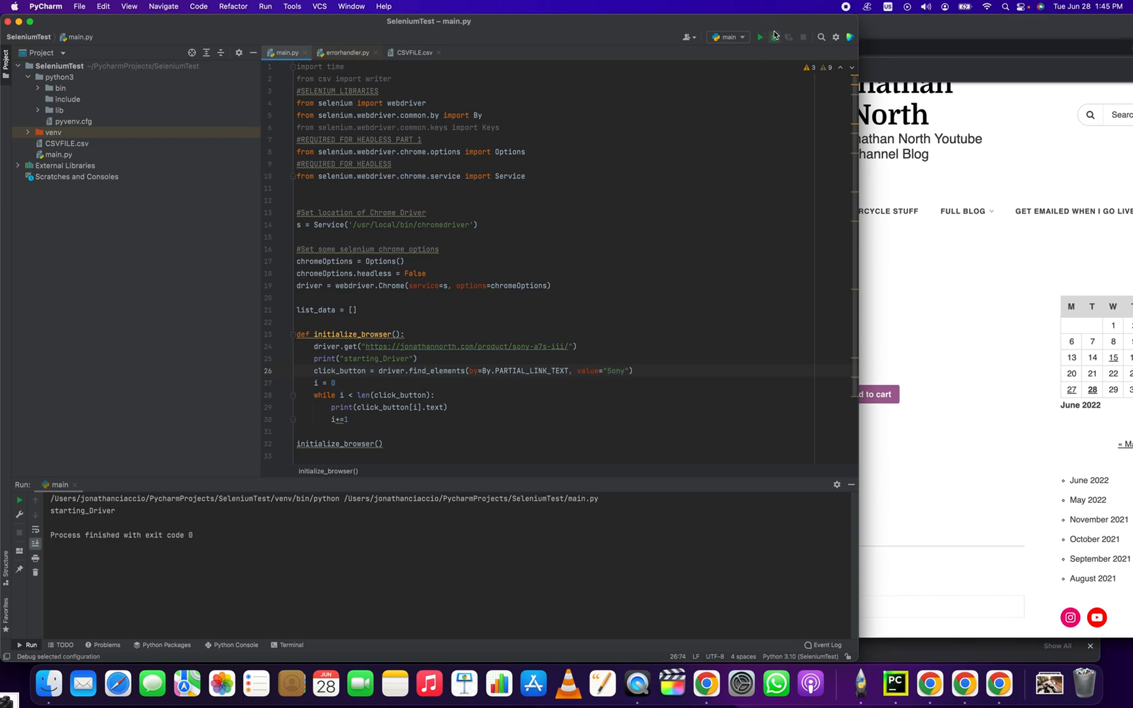
Step: Rerun main with partial link text 'Sony' and highlight the printed 'Sony A7s III' result
right_click(930, 682)
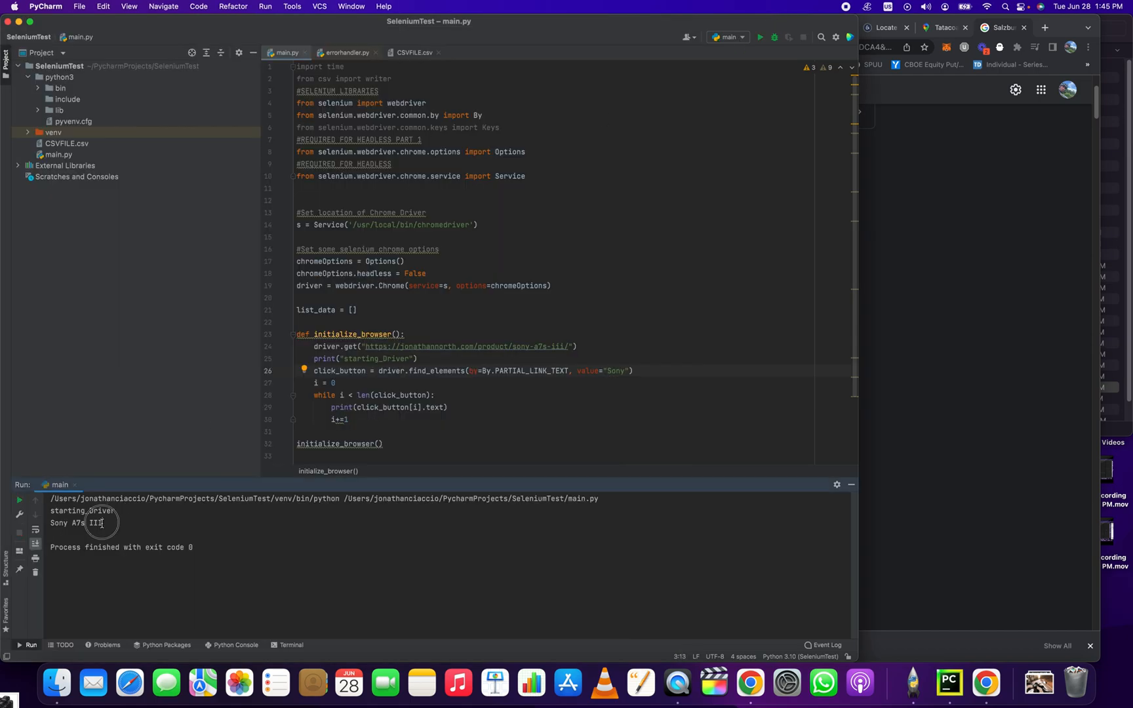
triple_click(80, 521)
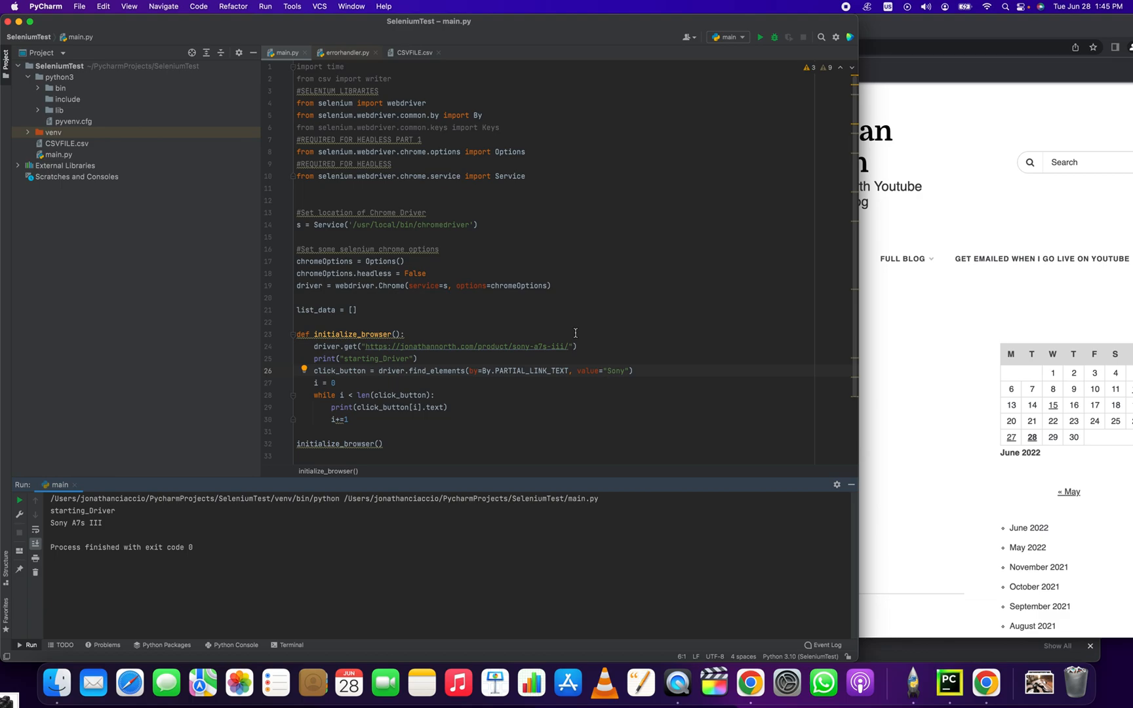
mouse_move(576, 333)
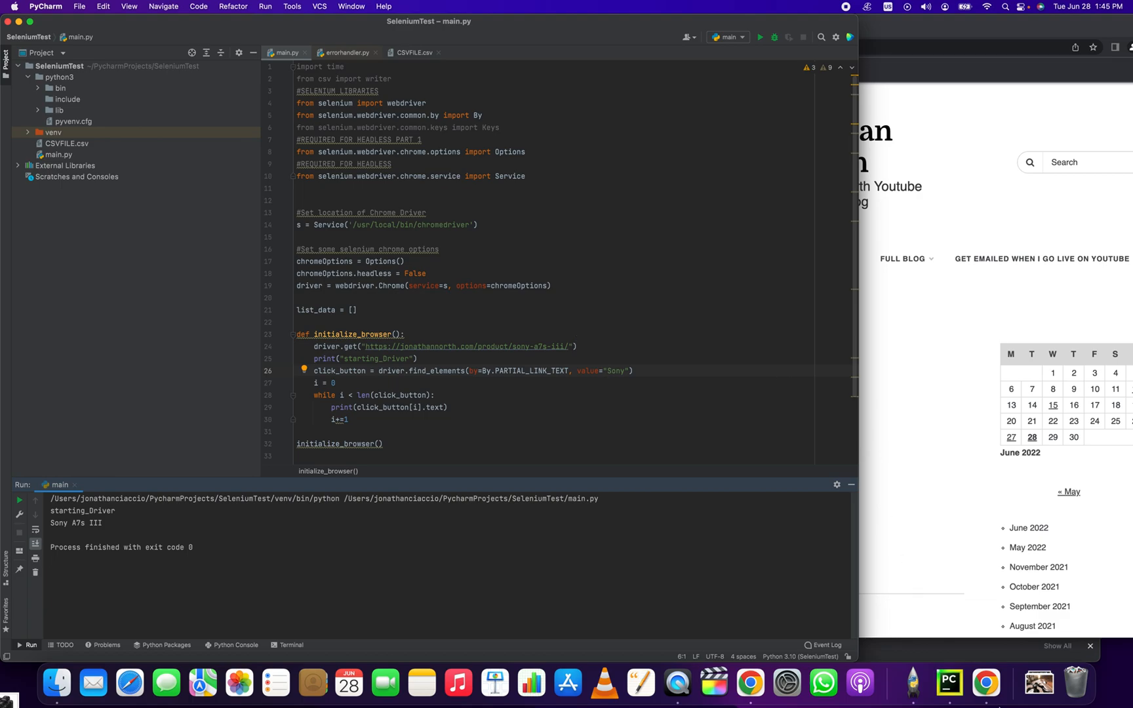